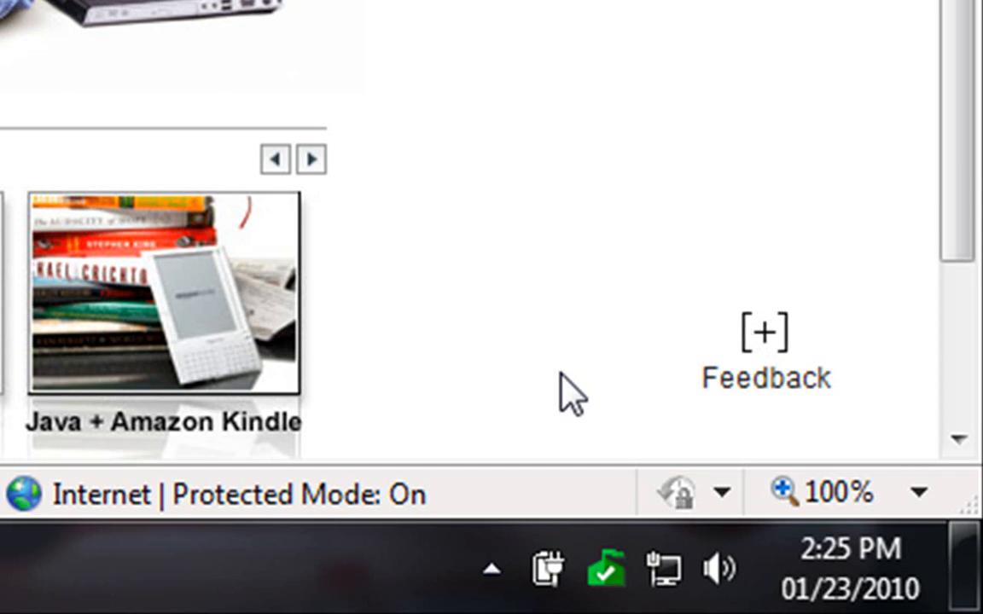
Step: Show the hidden notification area icons from the Windows 7 taskbar overflow arrow
left_click(765, 331)
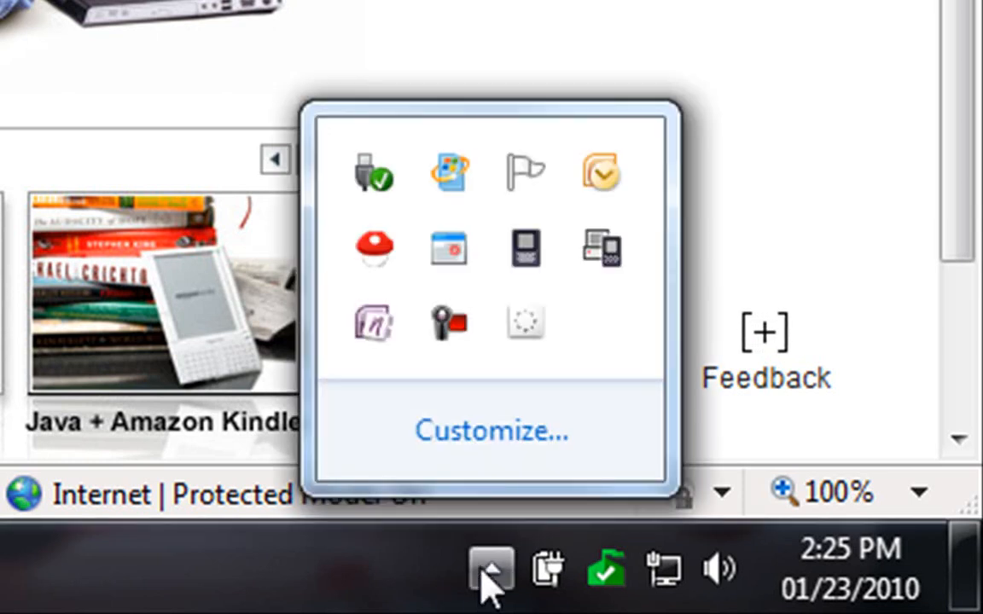
mouse_move(686, 116)
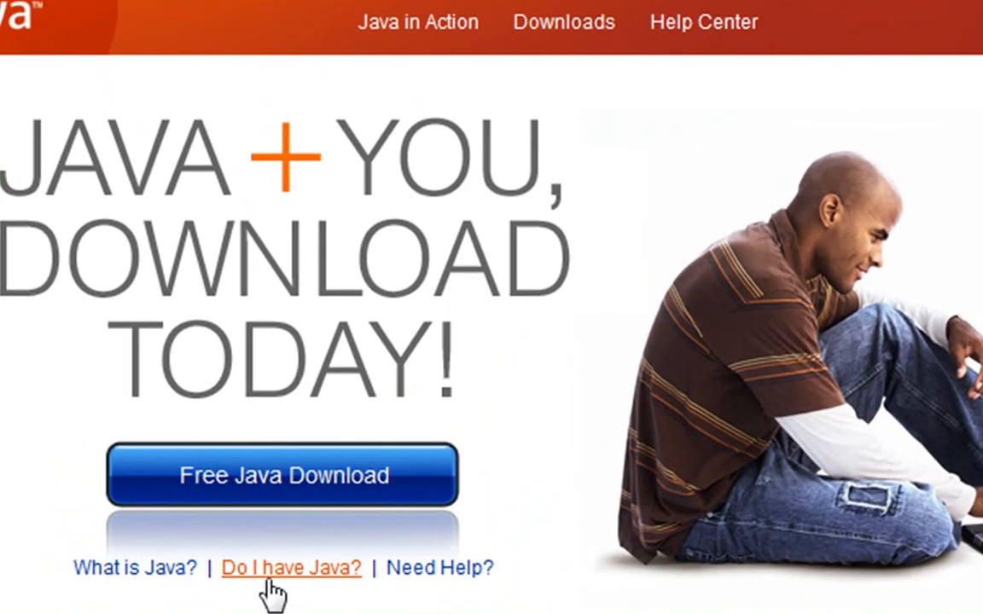
Step: Run java.com's 'Do I have Java?' check, revealing Version 6 Update 17 installed versus recommended Update 18
left_click(290, 566)
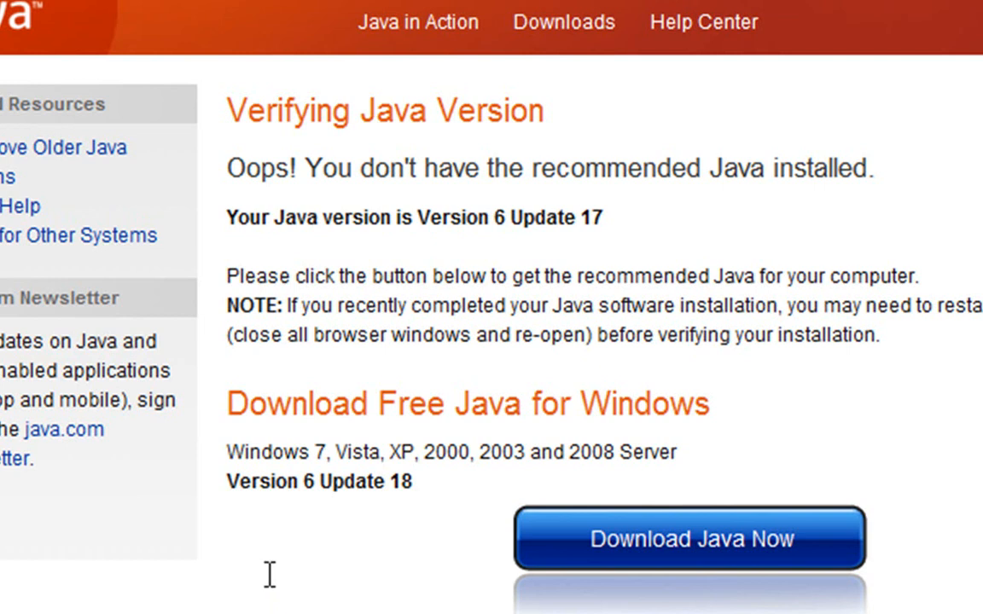
mouse_move(355, 248)
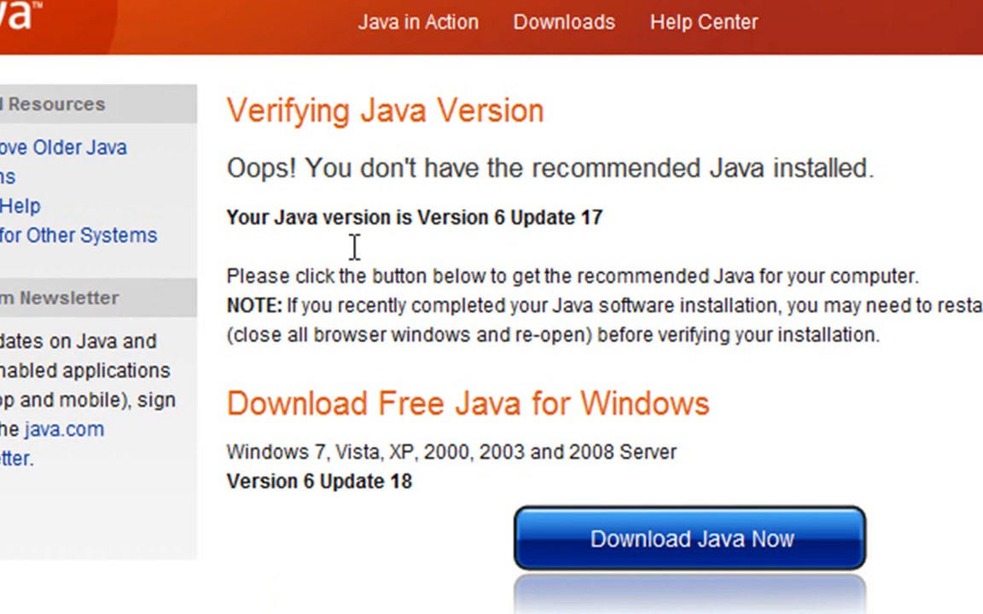
mouse_move(246, 179)
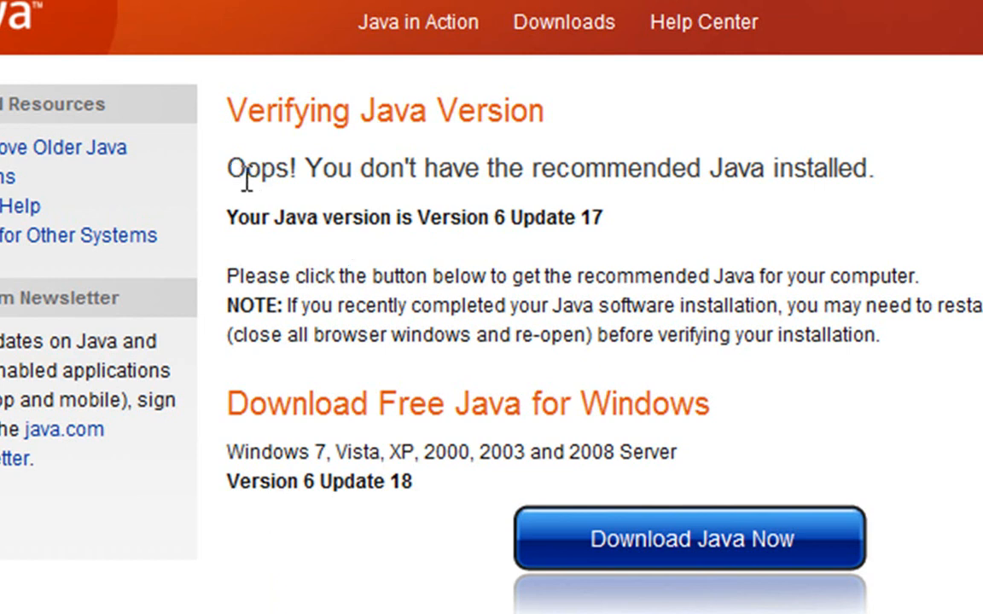
mouse_move(645, 212)
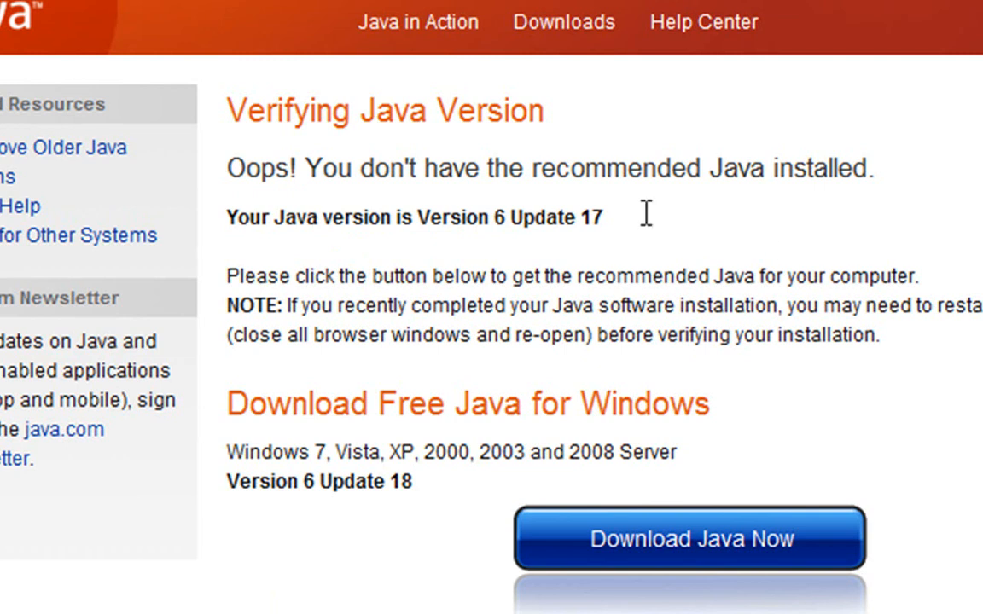
mouse_move(533, 239)
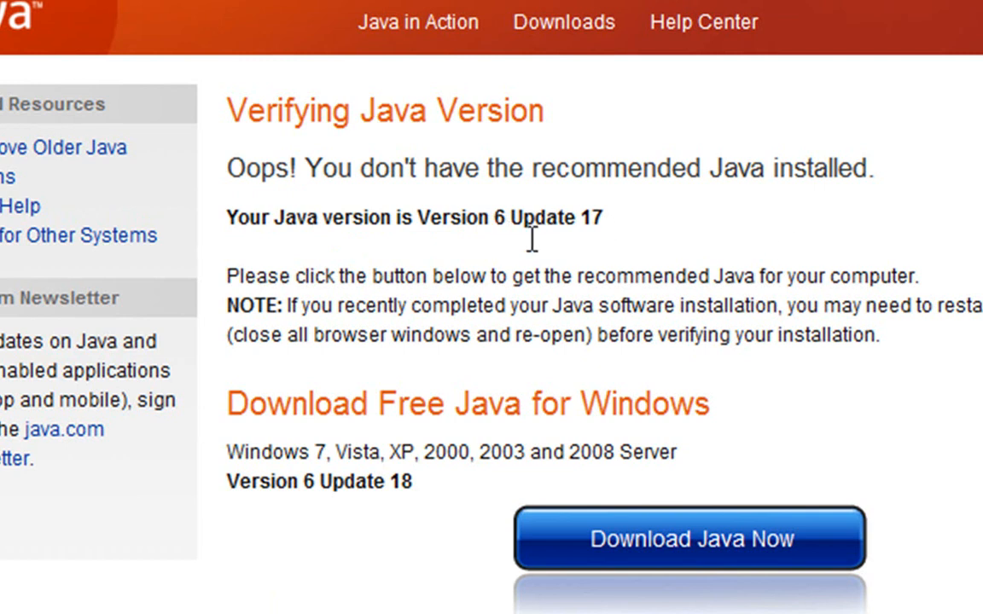
mouse_move(285, 506)
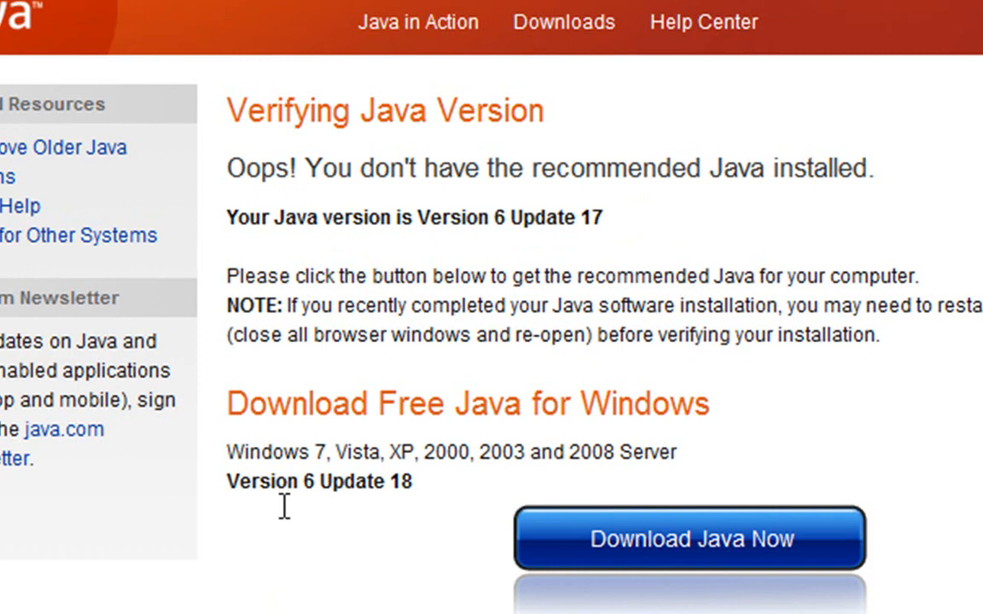
mouse_move(328, 529)
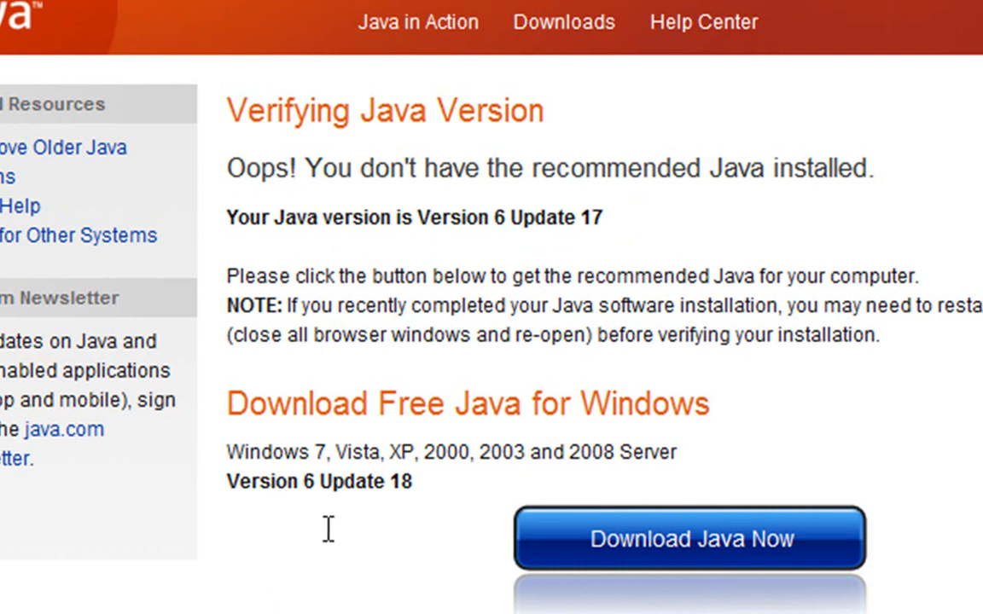
mouse_move(417, 516)
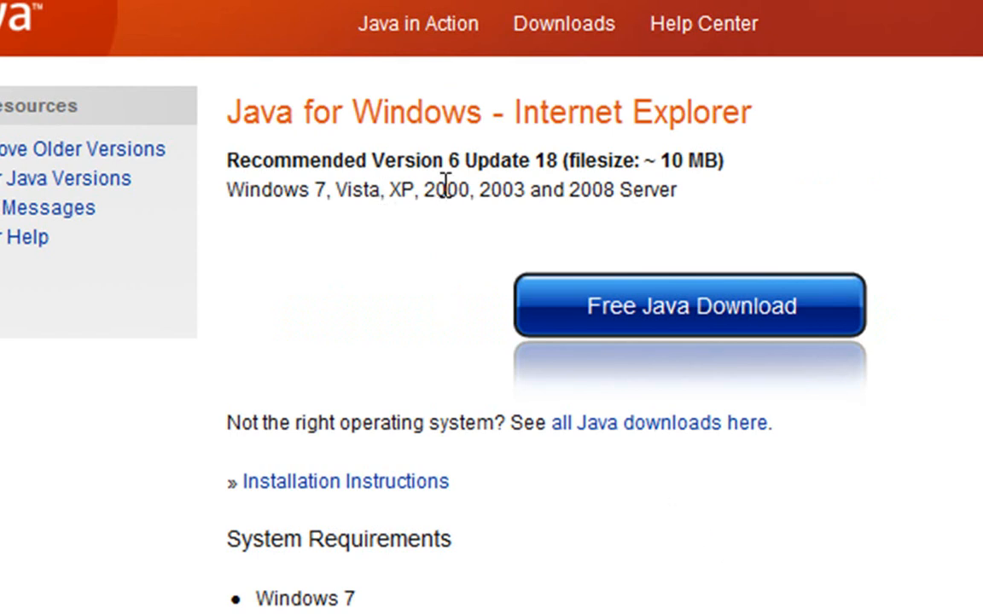
mouse_move(692, 328)
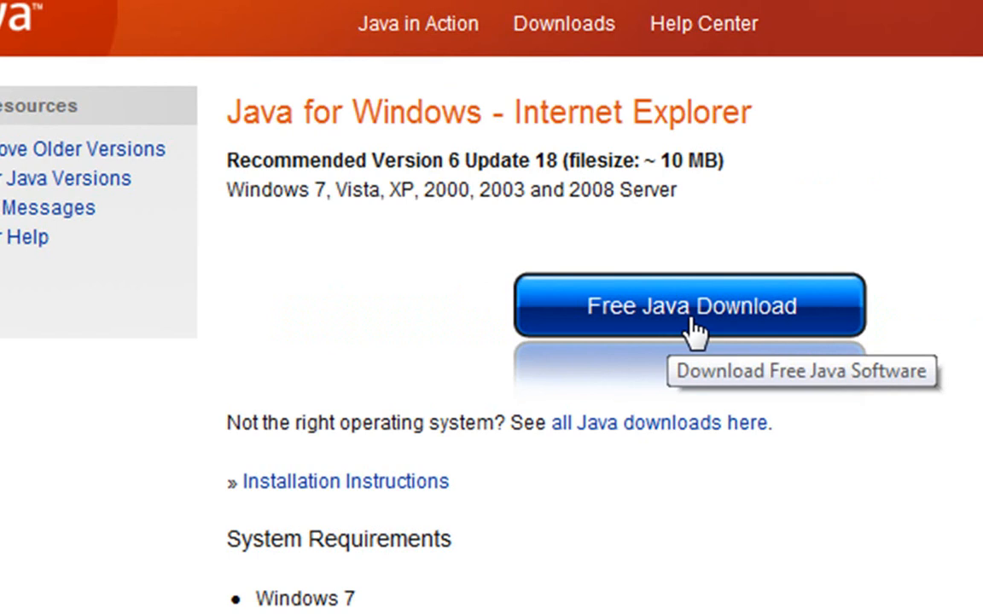
Step: Start the Free Java Download of Version 6 Update 18 and run the downloaded installer
left_click(691, 305)
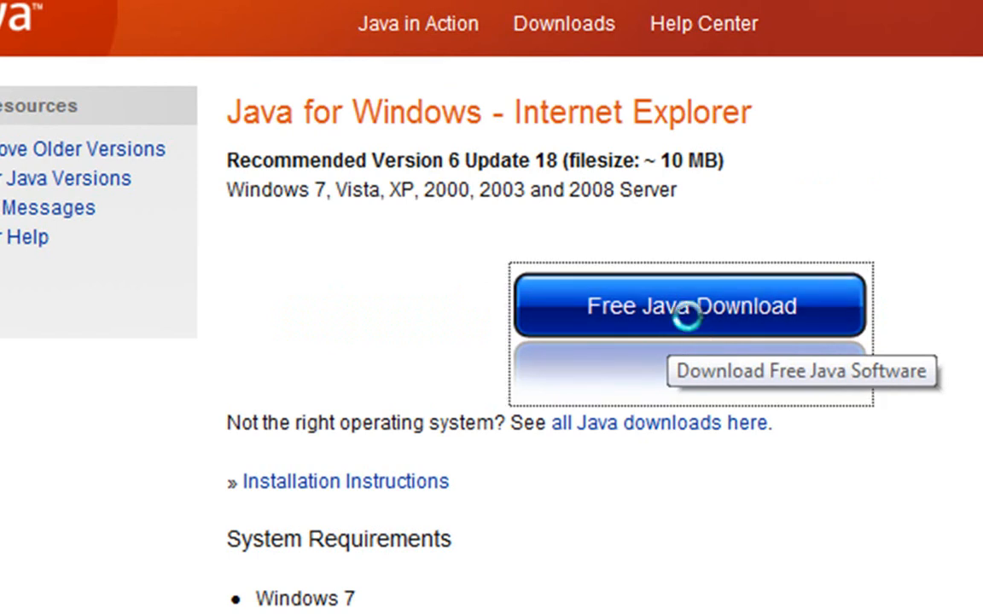
left_click(686, 305)
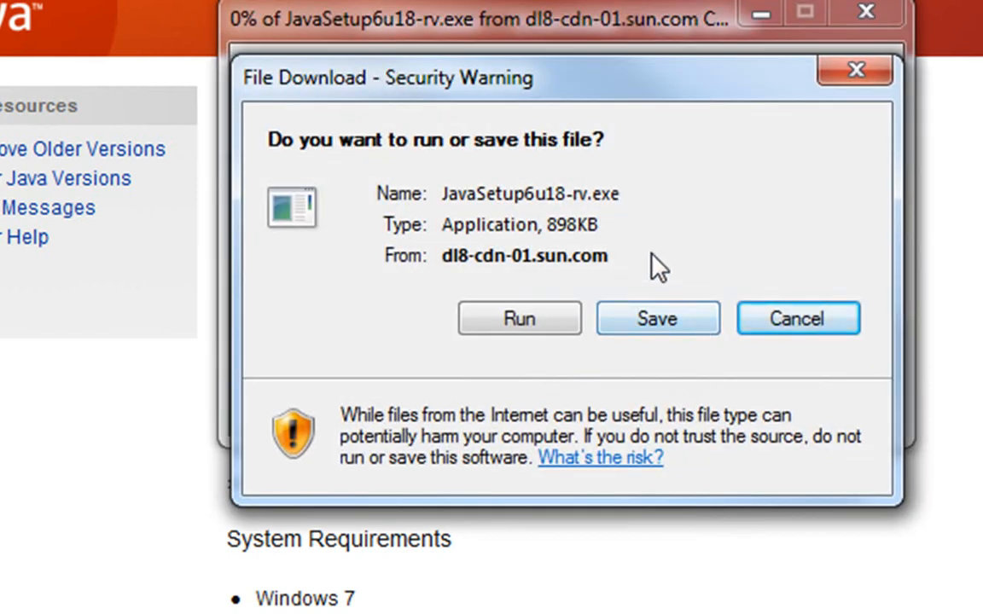
mouse_move(669, 260)
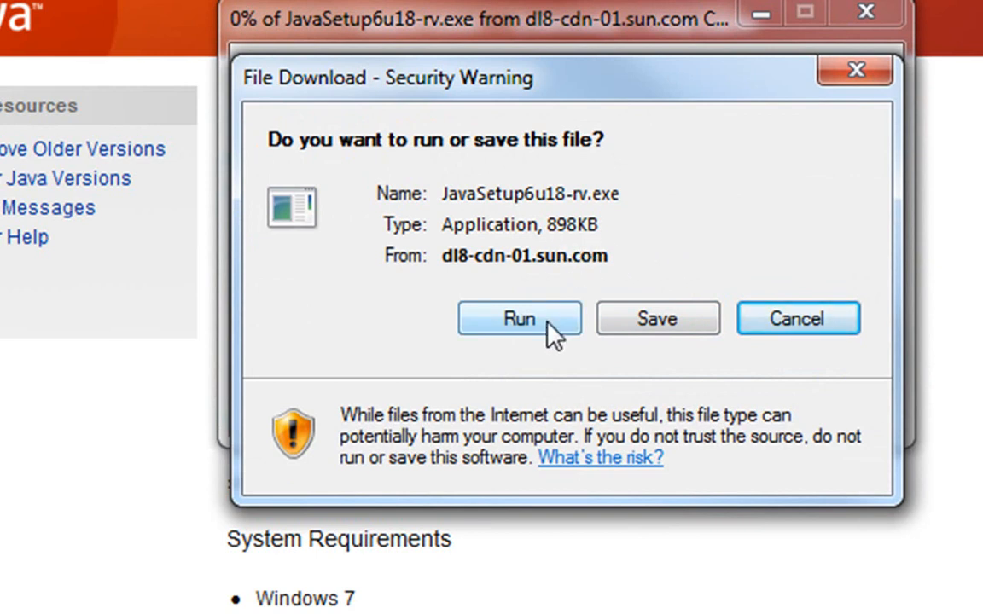
left_click(519, 319)
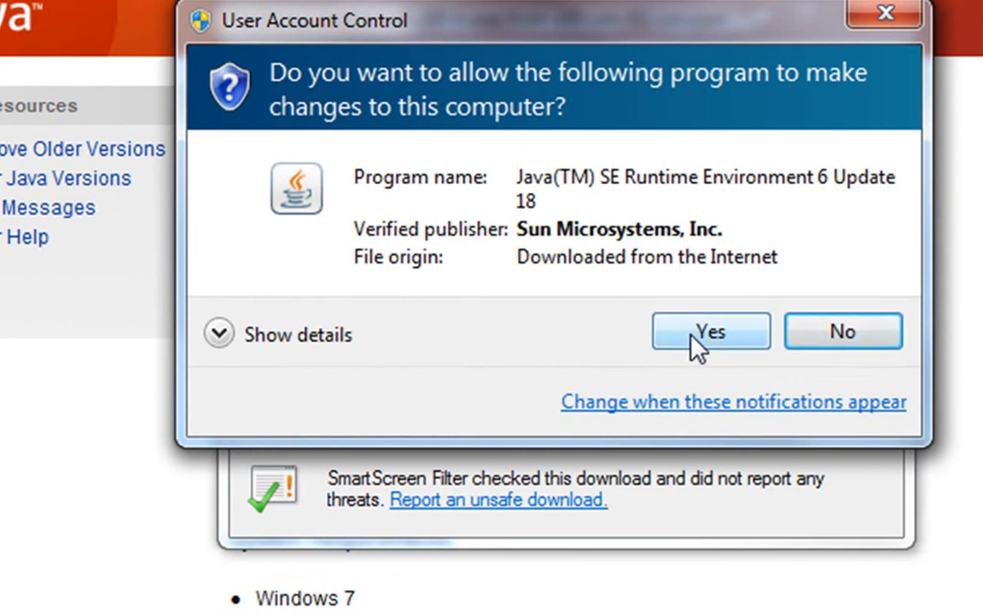
Step: Grant User Account Control permission and install Java 6 Update 18 from the Welcome window
left_click(710, 331)
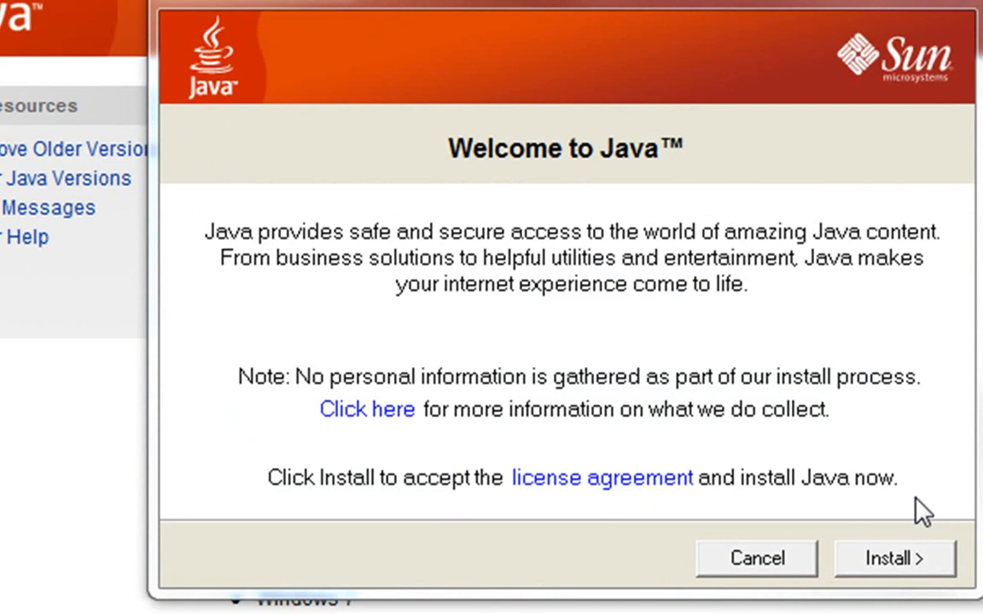
mouse_move(918, 572)
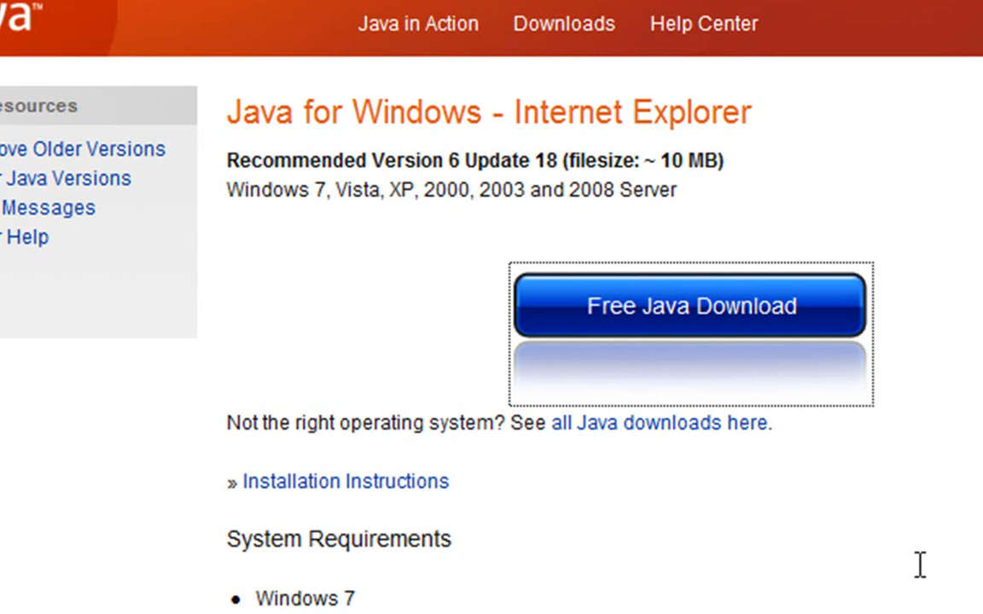
left_click(688, 306)
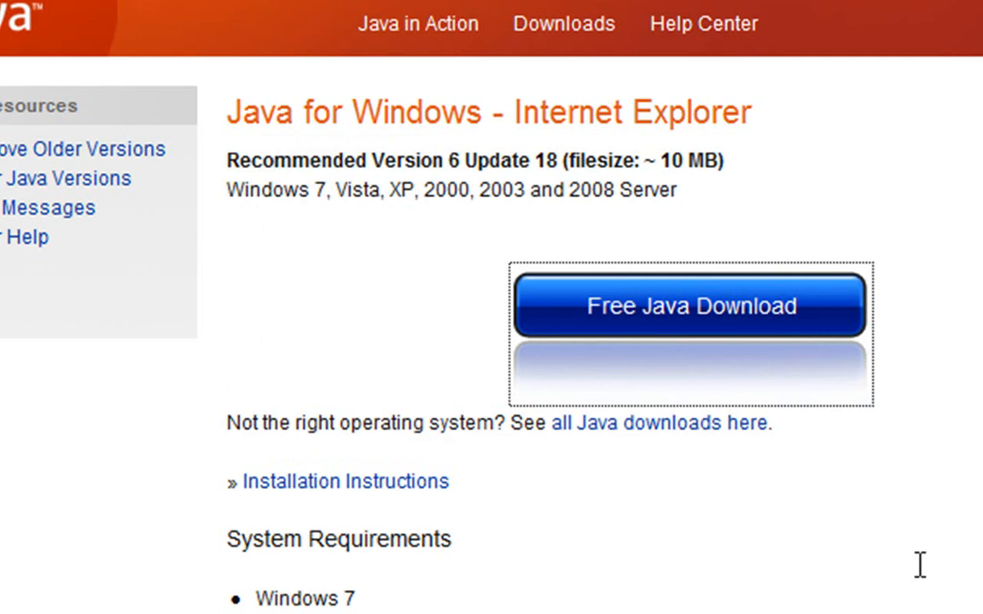
left_click(688, 308)
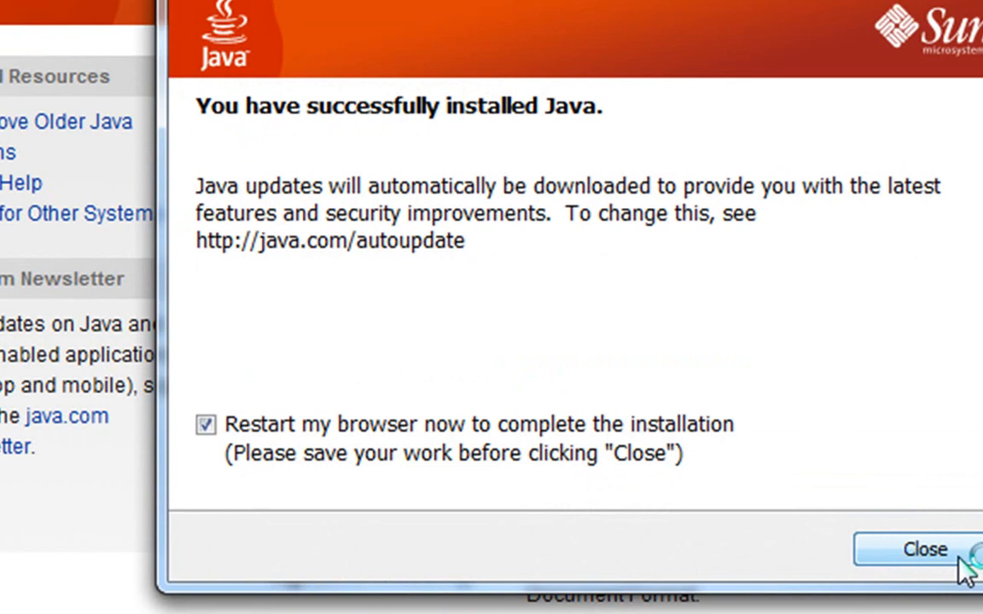
mouse_move(887, 372)
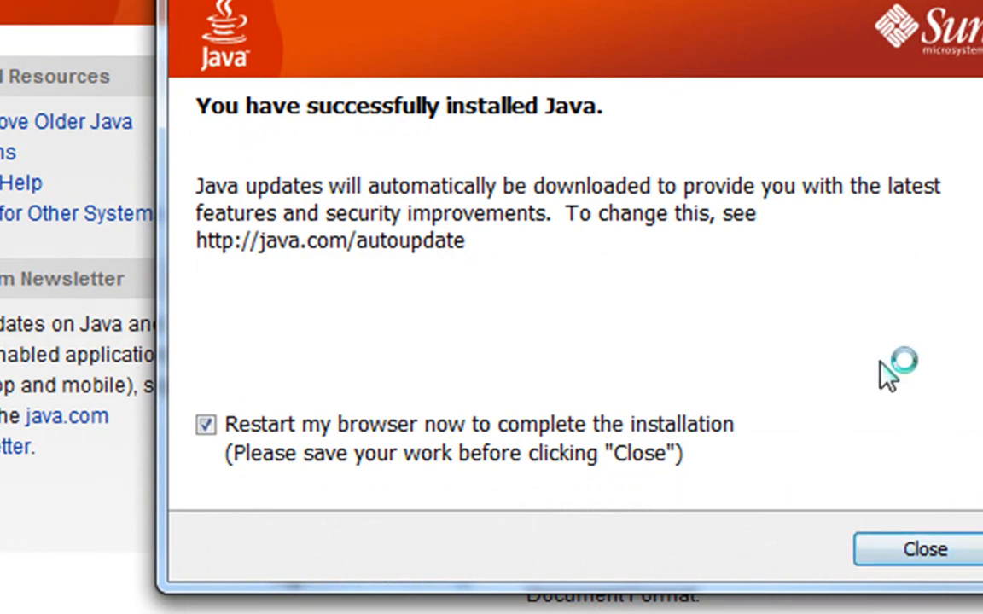
mouse_move(778, 321)
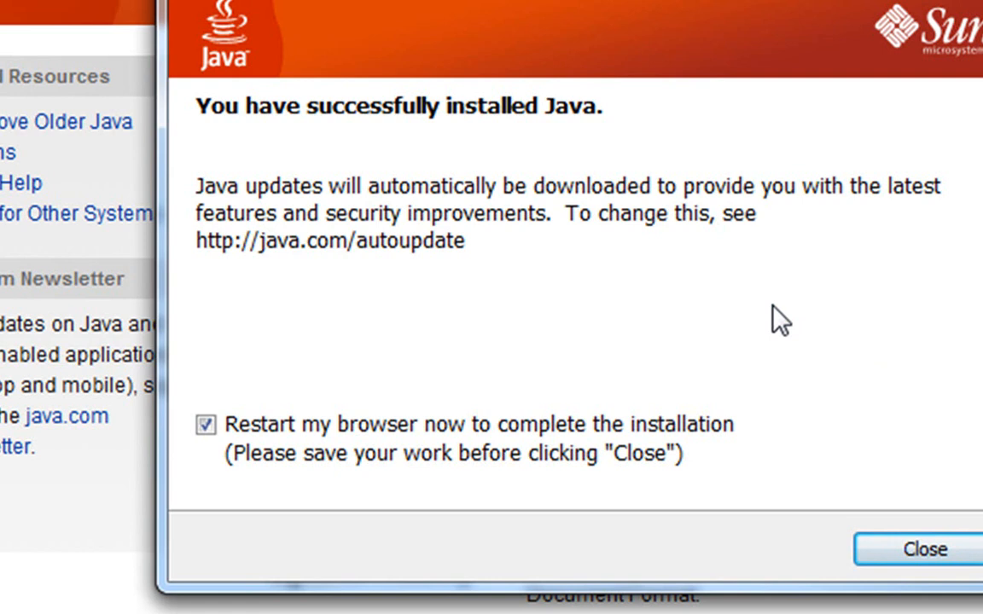
mouse_move(604, 323)
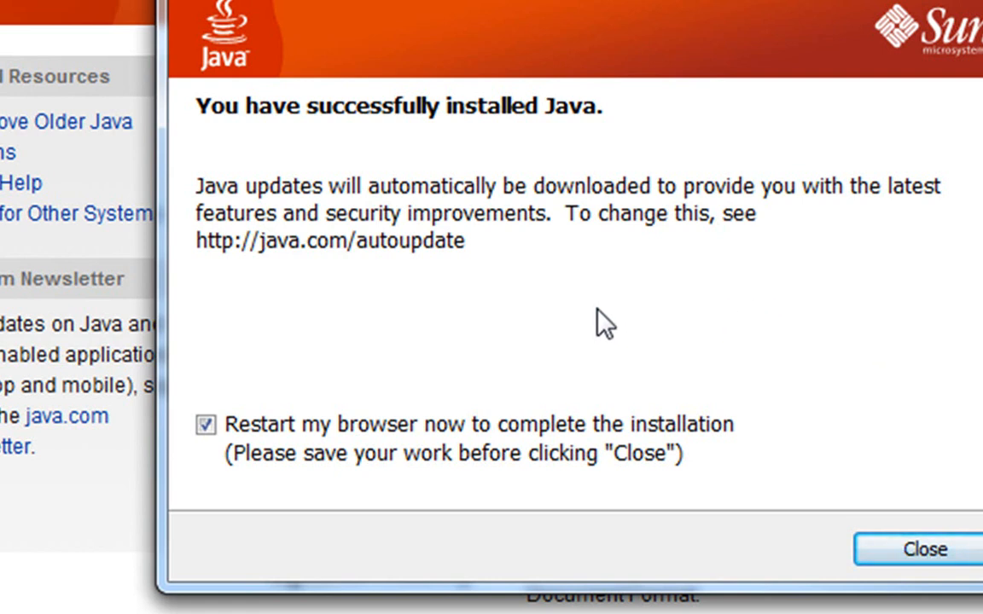
mouse_move(345, 311)
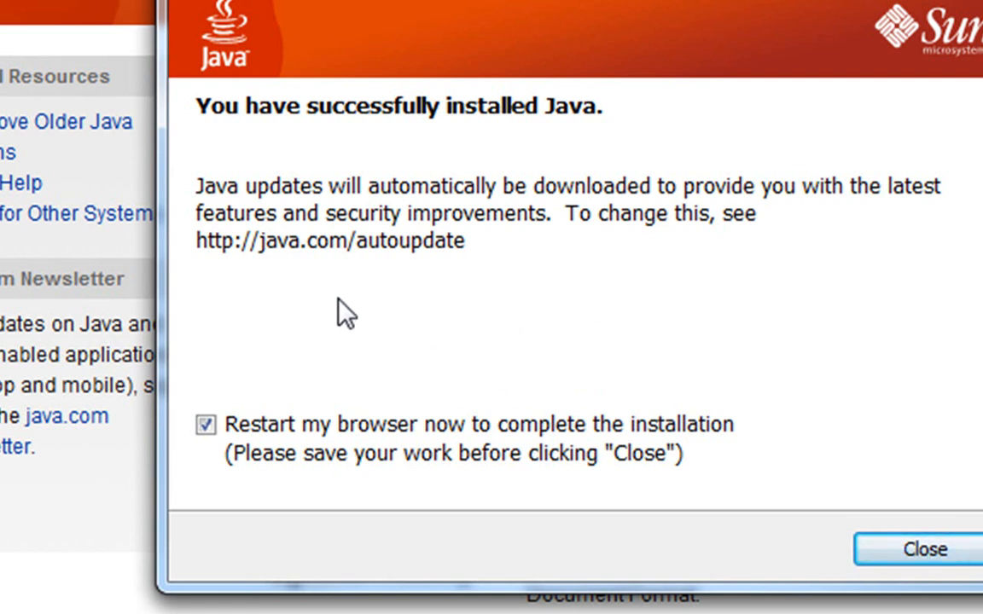
mouse_move(249, 314)
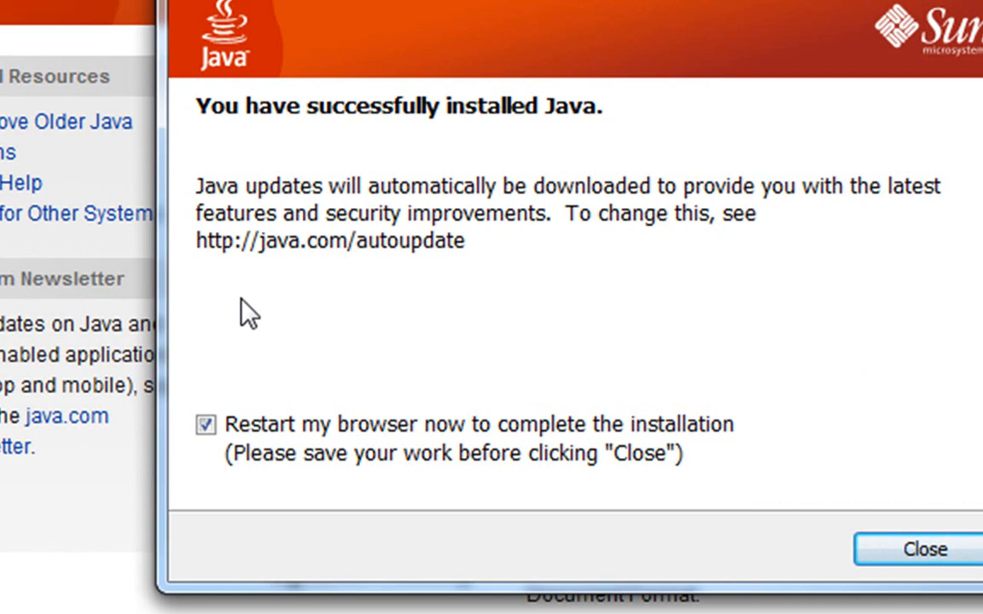
mouse_move(519, 154)
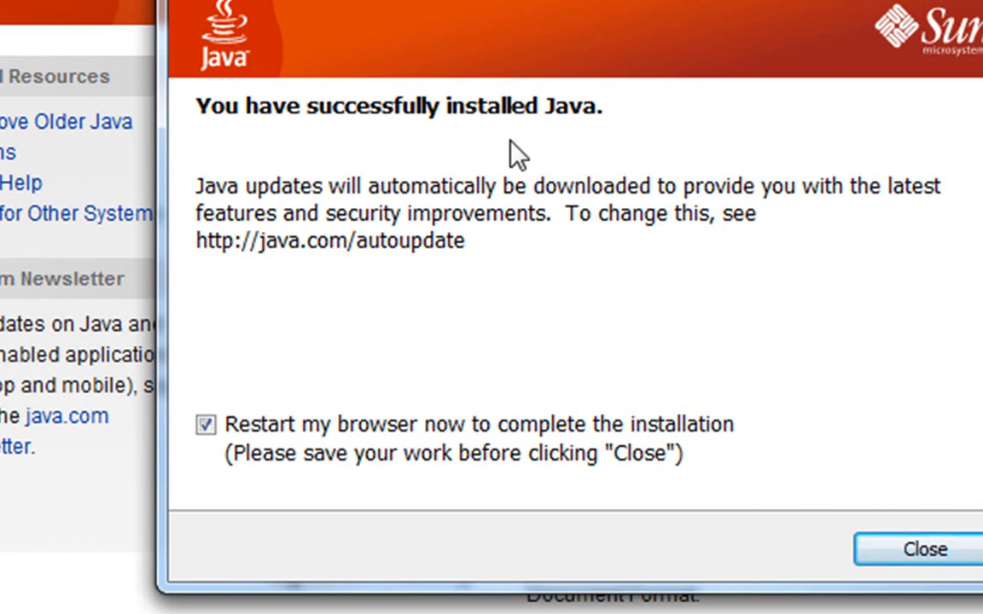
mouse_move(467, 440)
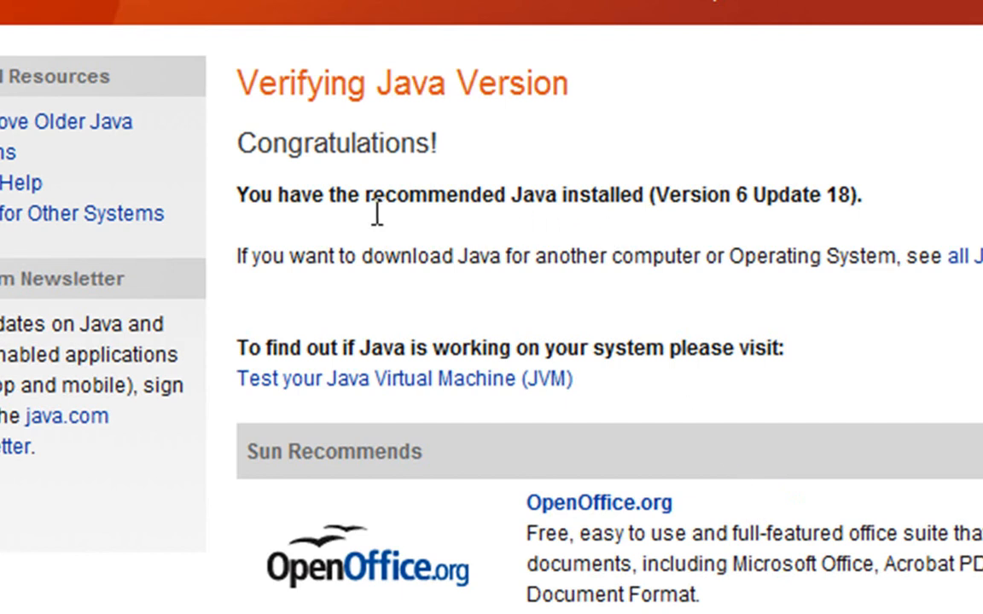
mouse_move(488, 147)
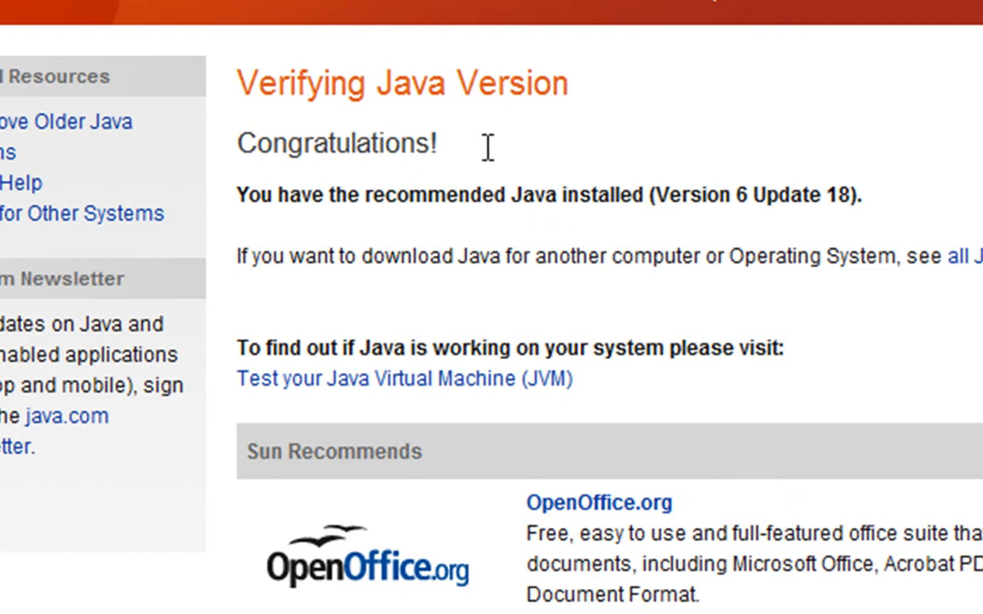
mouse_move(879, 198)
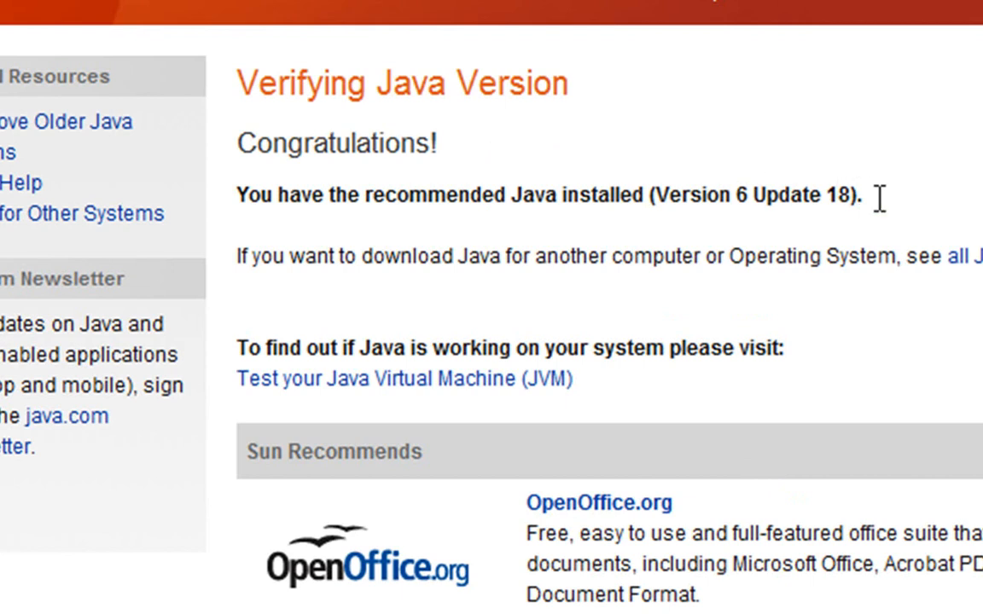
mouse_move(891, 221)
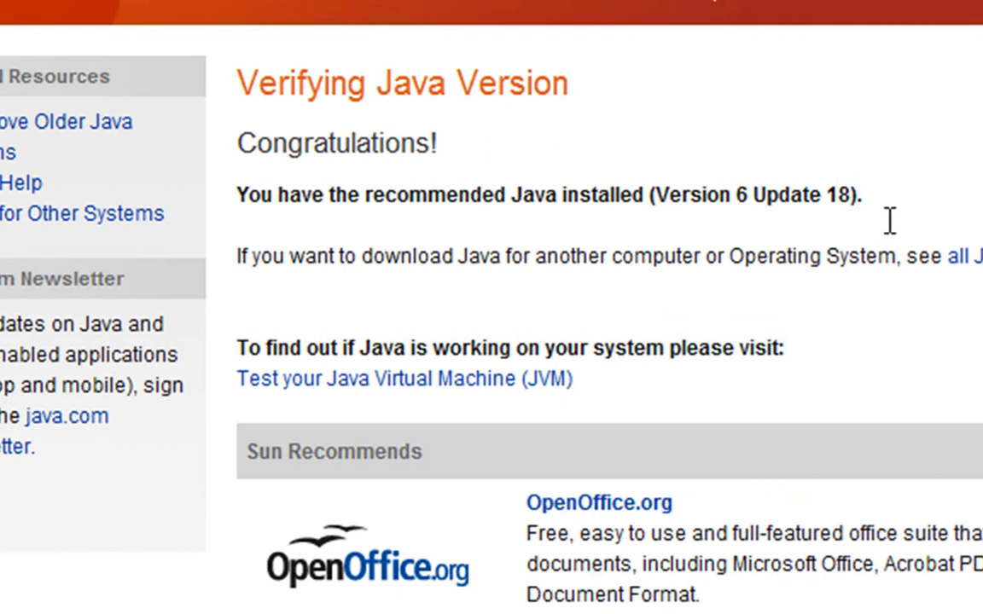
mouse_move(942, 174)
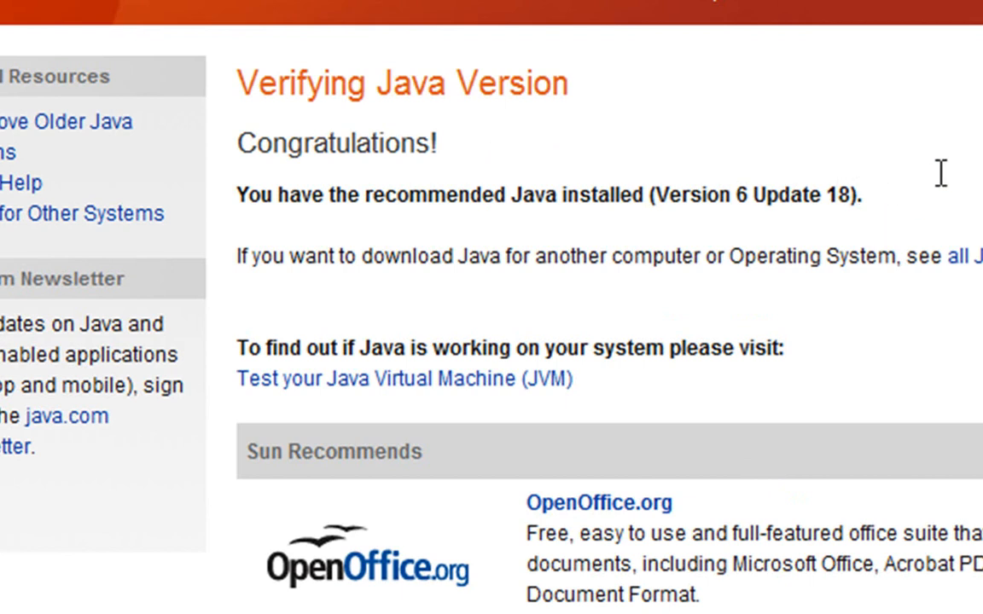